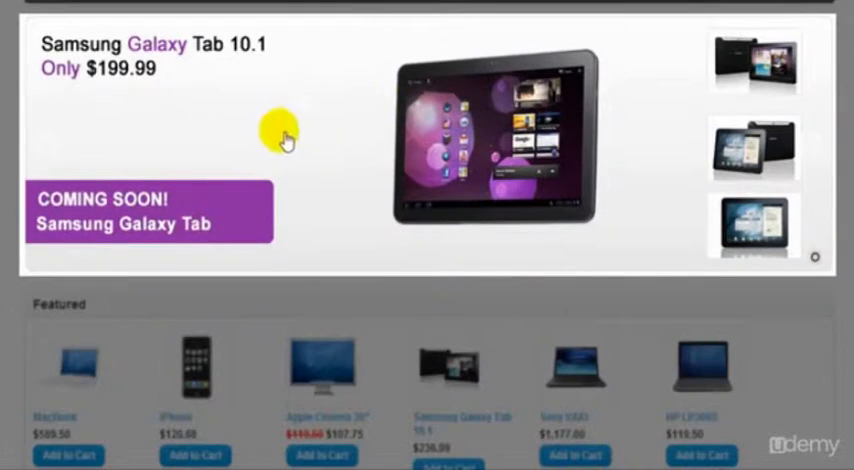
Step: Browse the storefront home page, then go to the Desktops category from the top menu
scroll("down", 3)
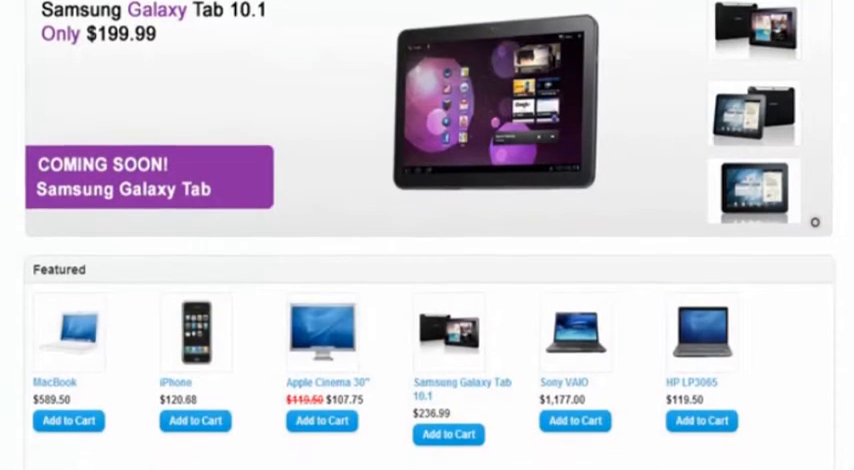
scroll("down", 3)
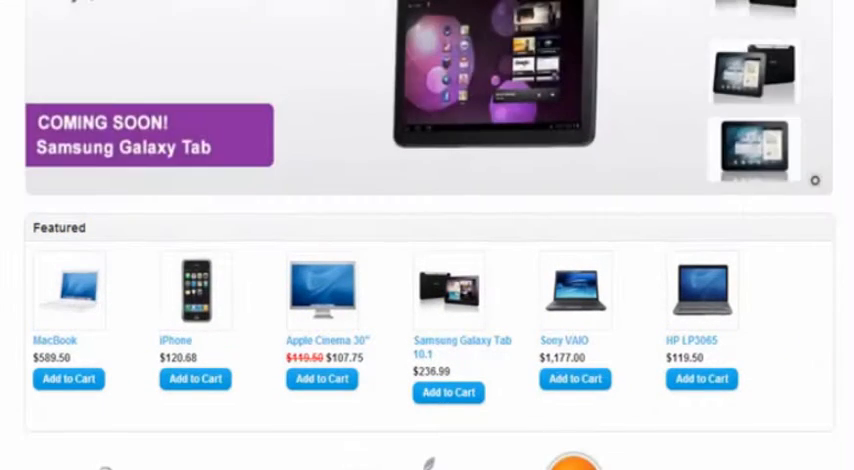
scroll("down", 3)
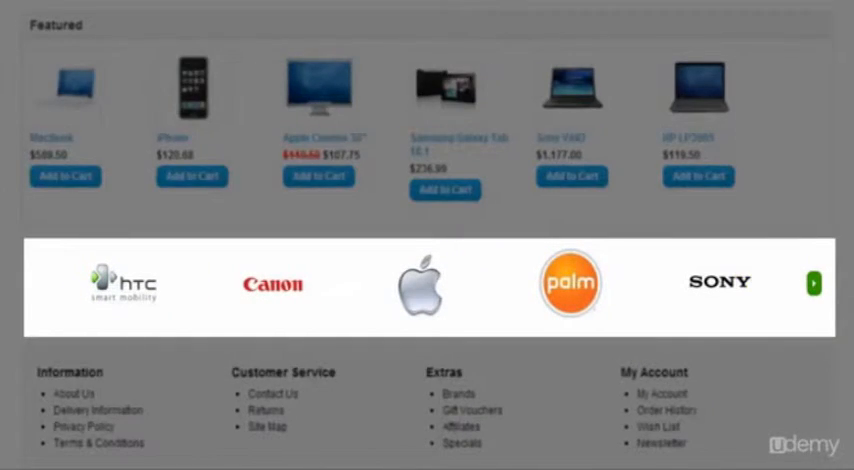
scroll("up", 3)
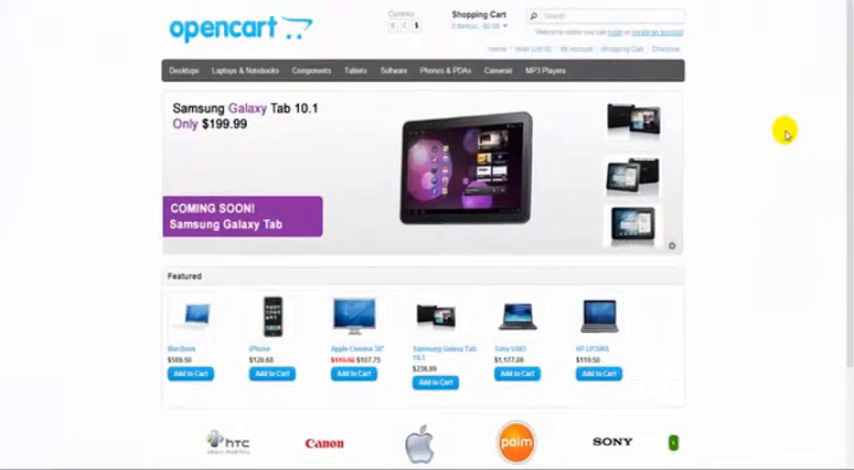
mouse_move(90, 18)
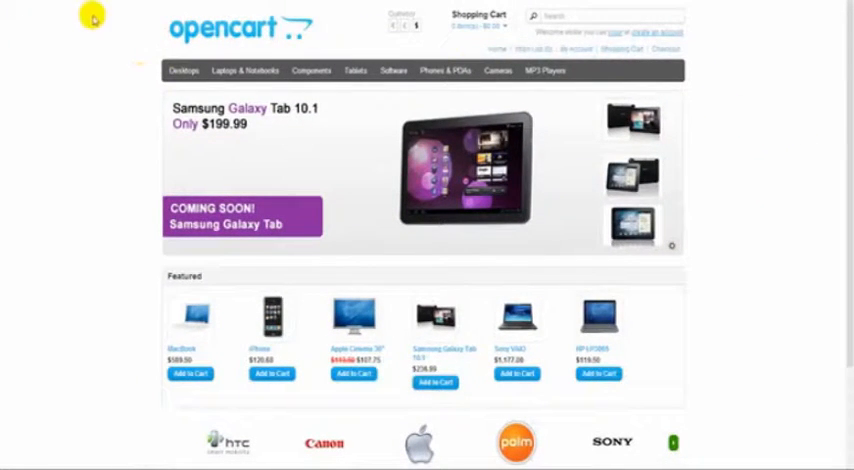
left_click(182, 70)
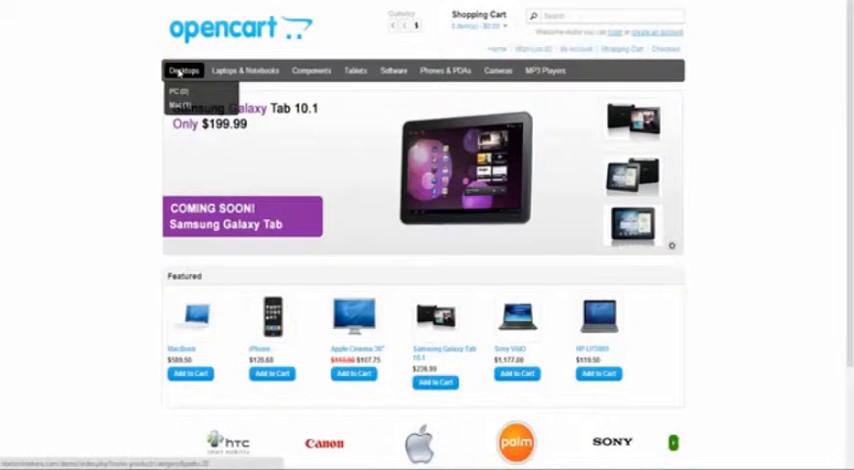
left_click(184, 70)
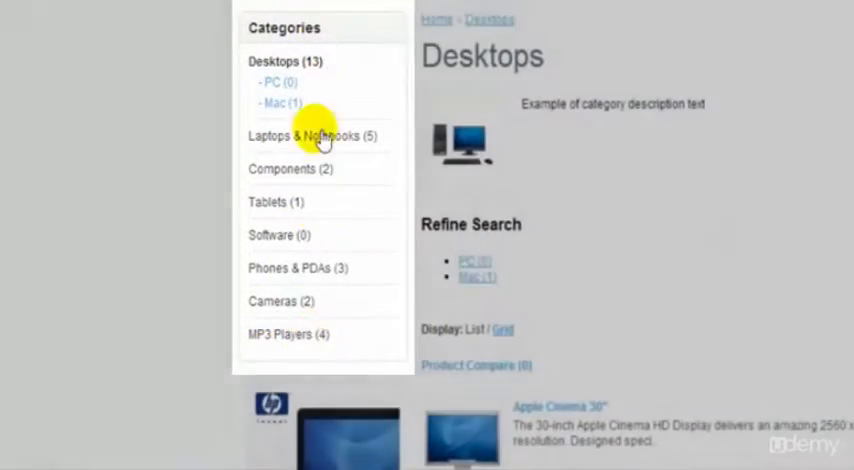
Step: Look through the Desktops product listing and choose the Apple Cinema 30" product
scroll("down", 3)
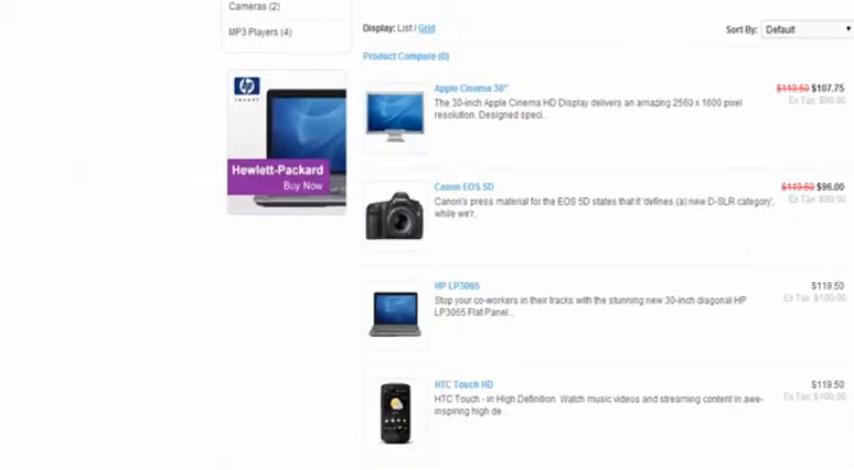
scroll("up", 3)
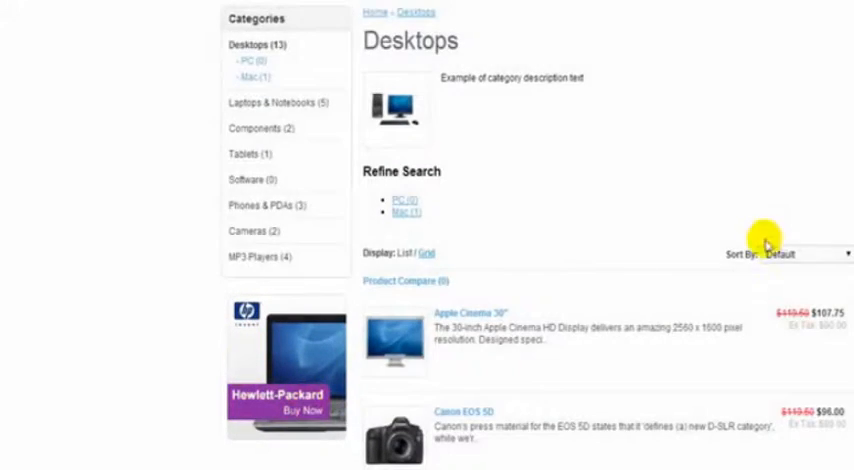
scroll("down", 3)
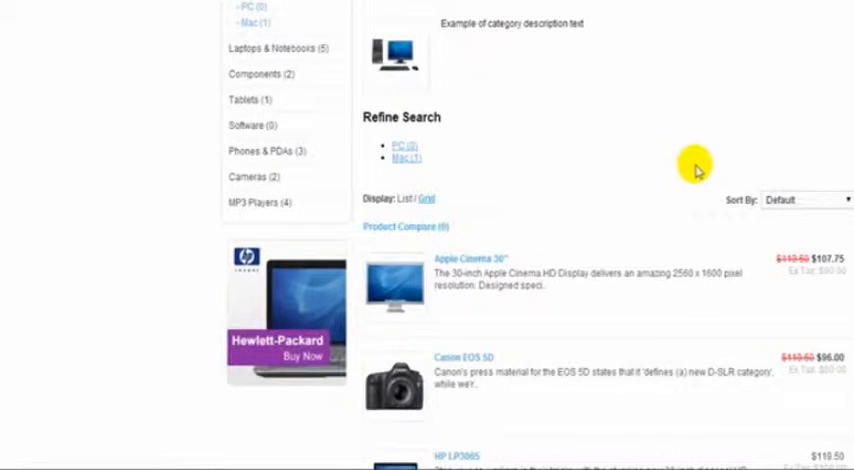
mouse_move(290, 304)
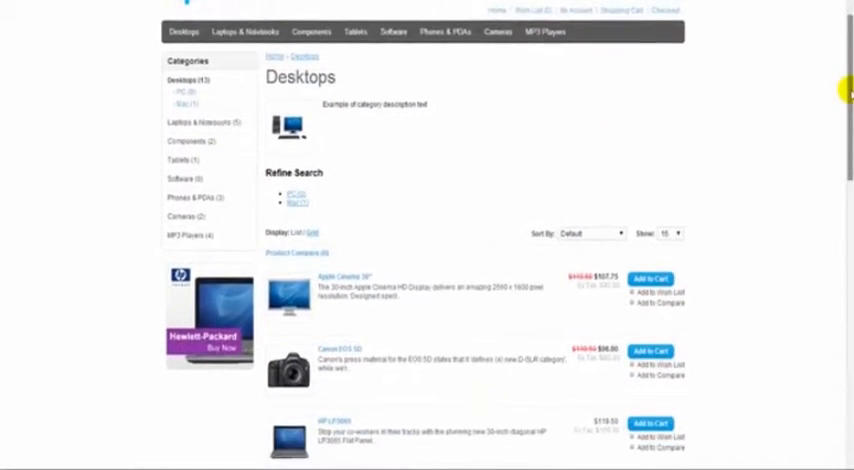
scroll("down", 3)
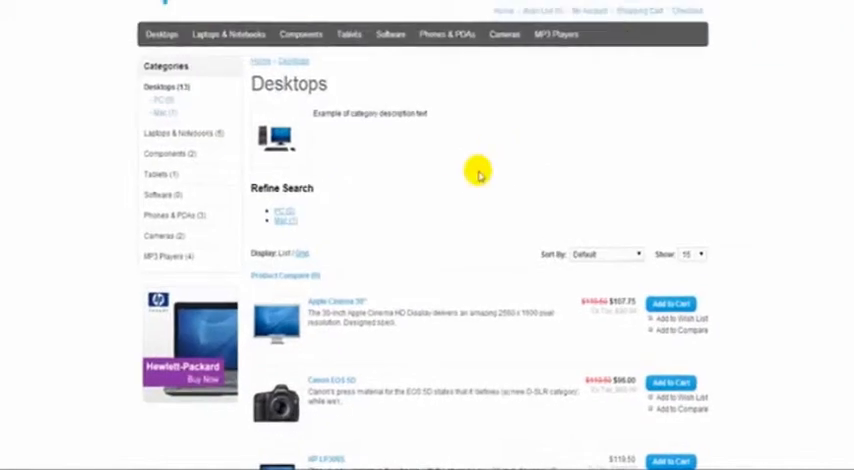
left_click(334, 300)
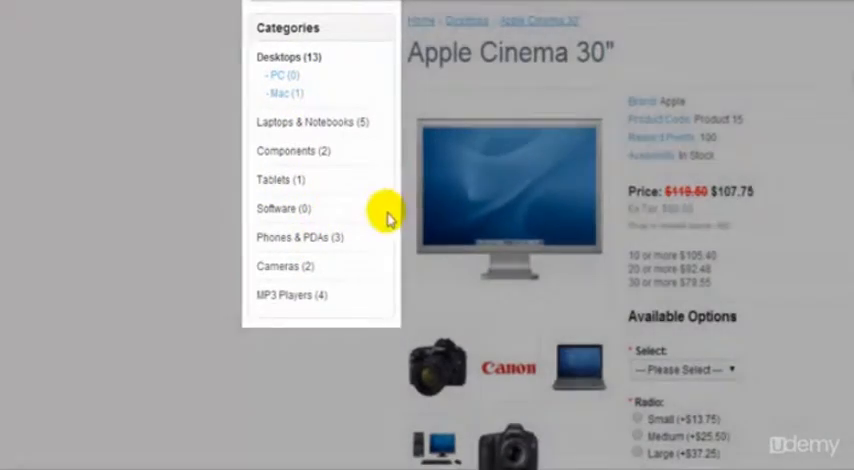
Step: Review the Apple Cinema 30" product options on its page
scroll("down", 3)
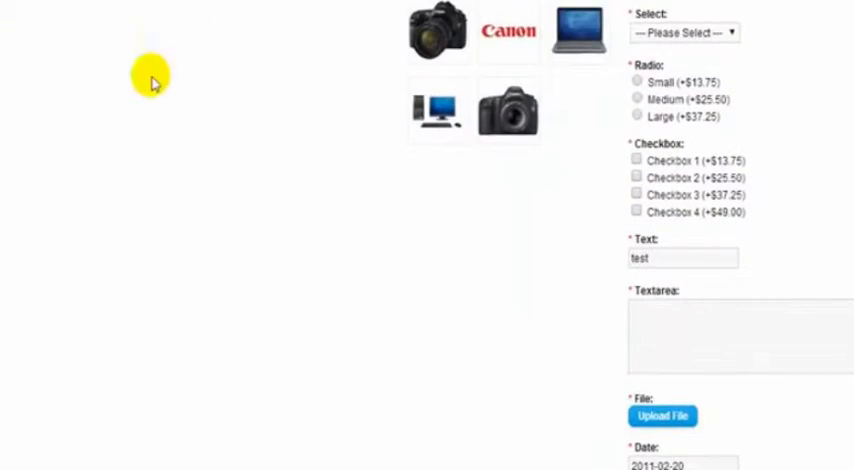
scroll("up", 3)
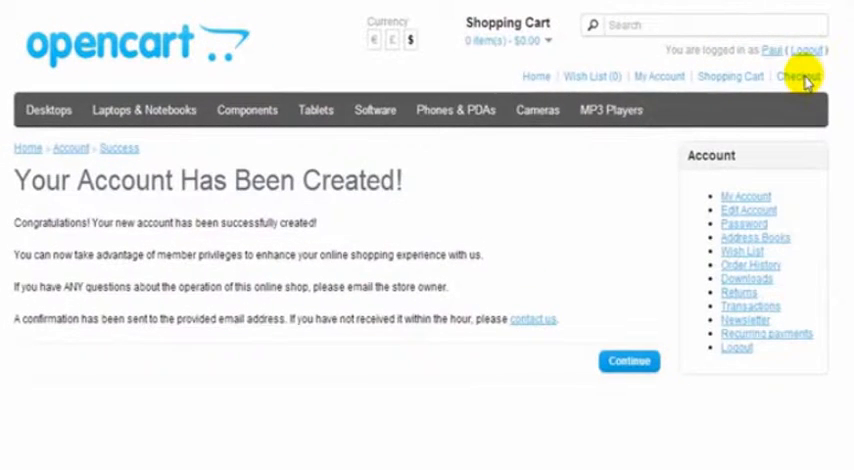
Step: View the empty shopping cart, then the logged-in shopper's empty My Wish List page
left_click(800, 76)
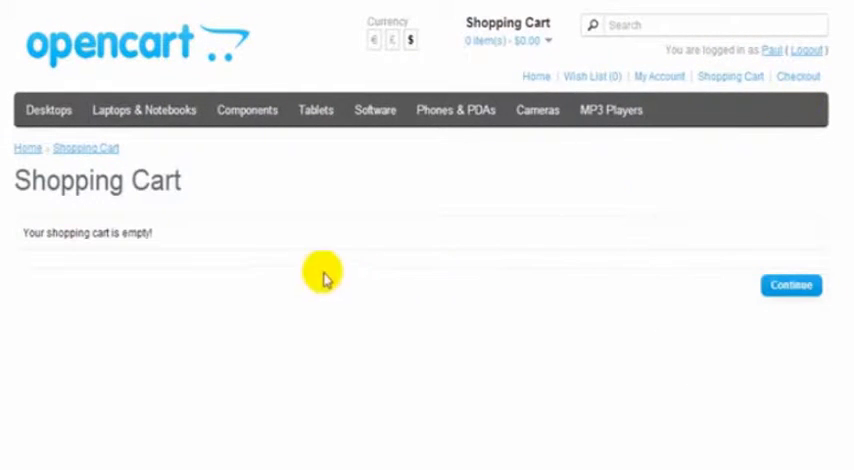
mouse_move(736, 330)
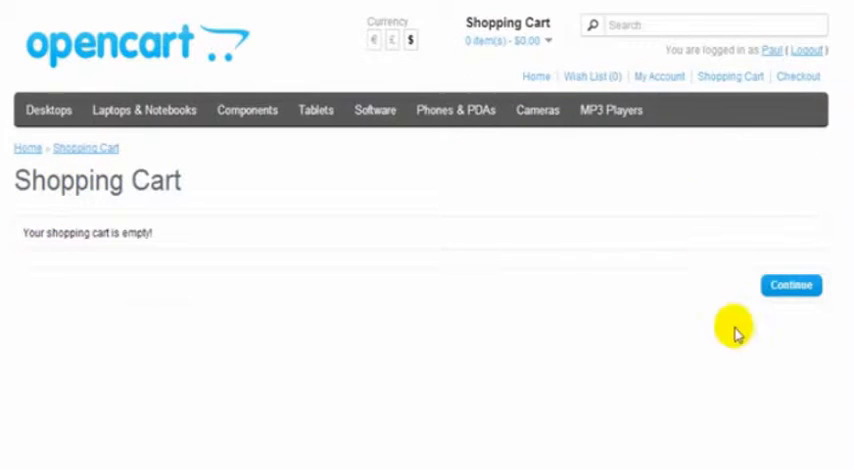
mouse_move(36, 200)
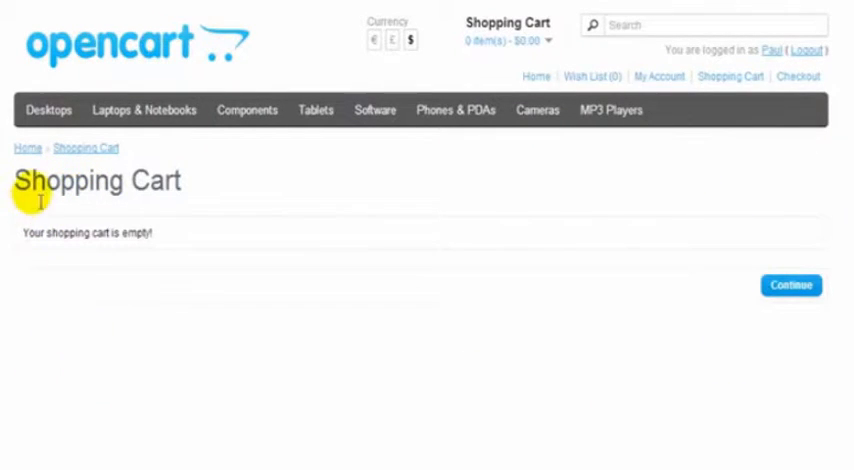
mouse_move(8, 304)
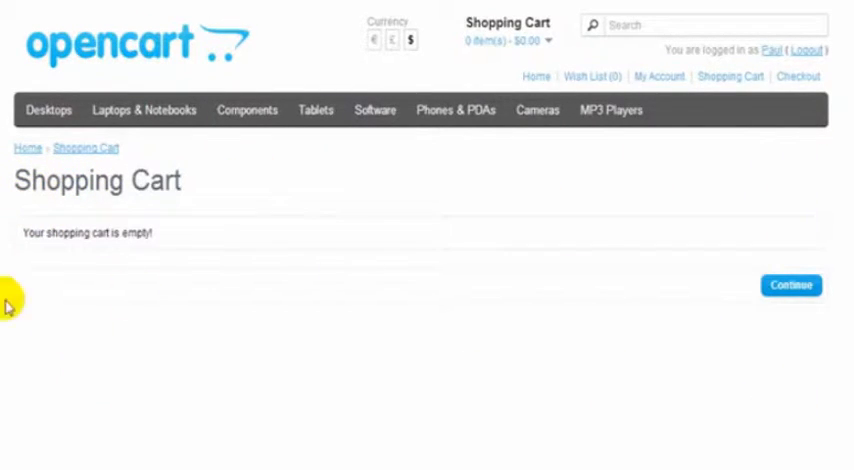
mouse_move(688, 172)
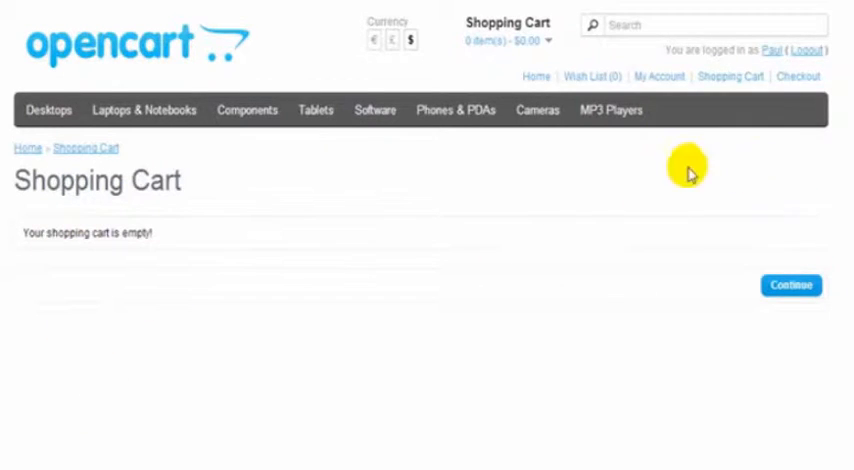
mouse_move(588, 80)
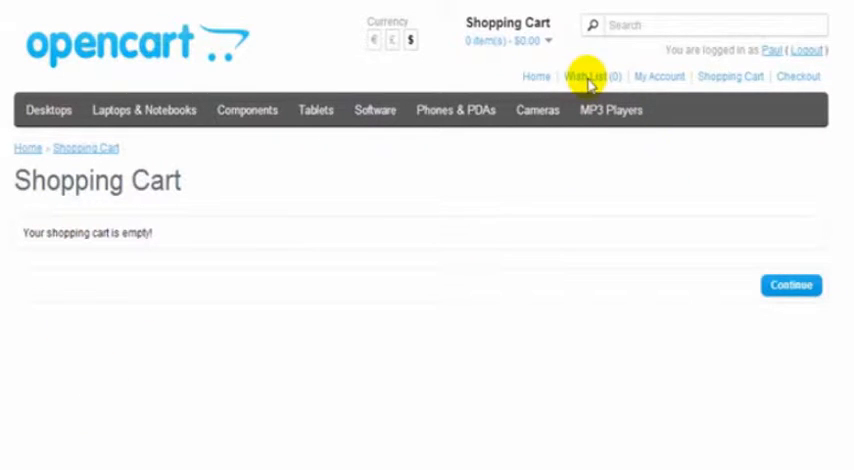
left_click(586, 76)
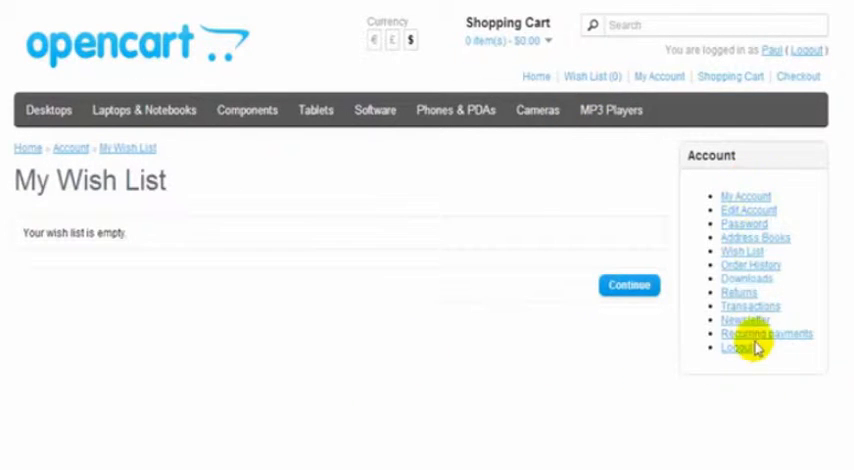
mouse_move(176, 370)
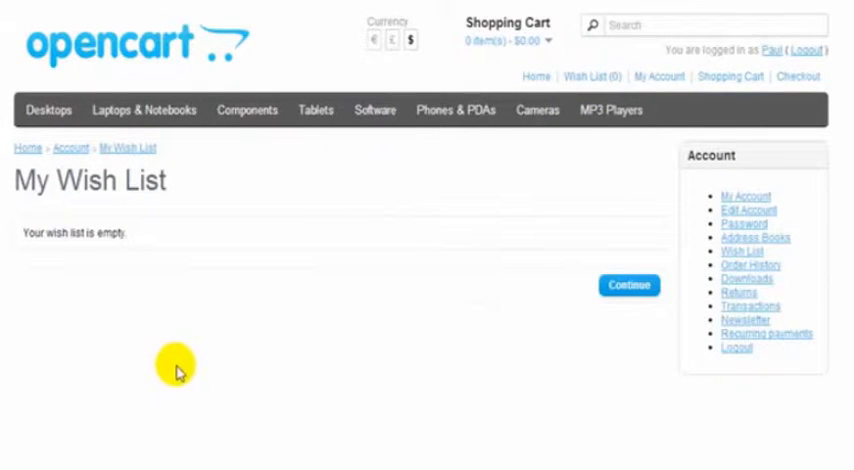
mouse_move(256, 356)
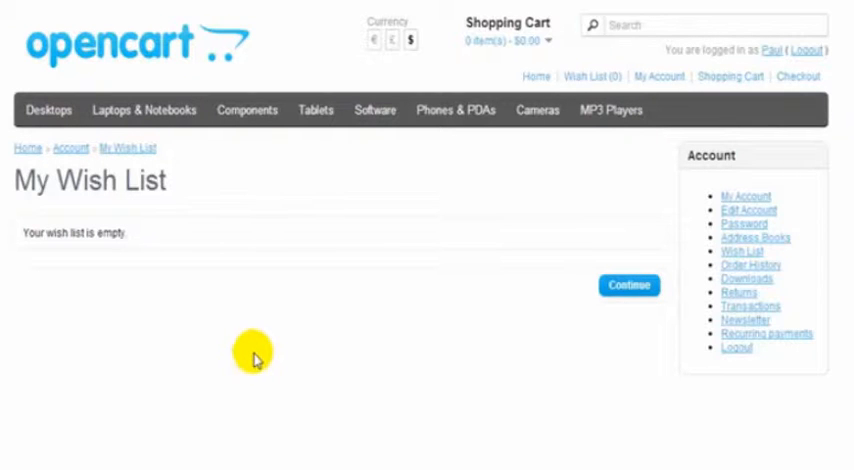
mouse_move(256, 356)
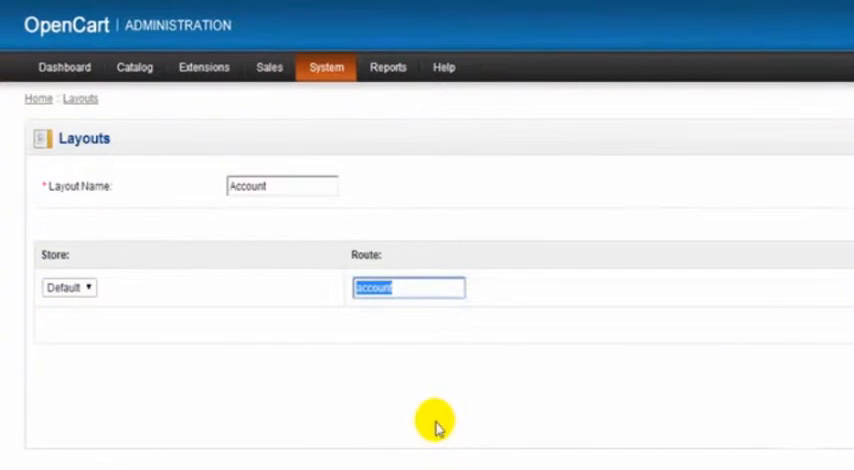
mouse_move(704, 390)
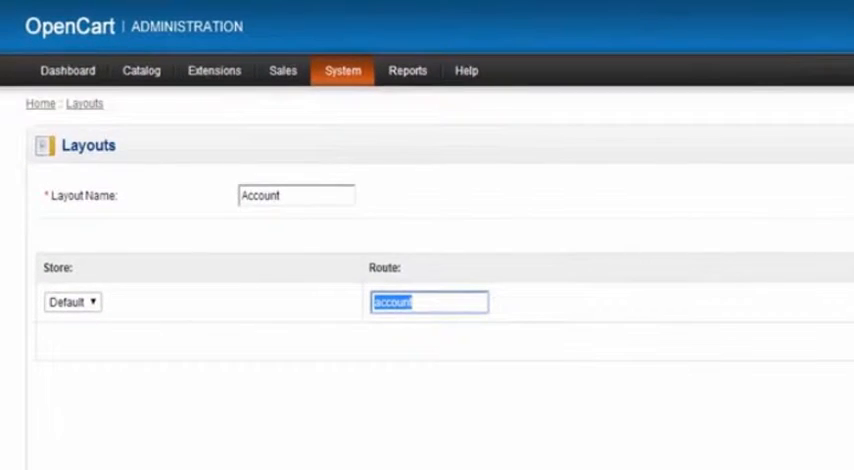
mouse_move(490, 404)
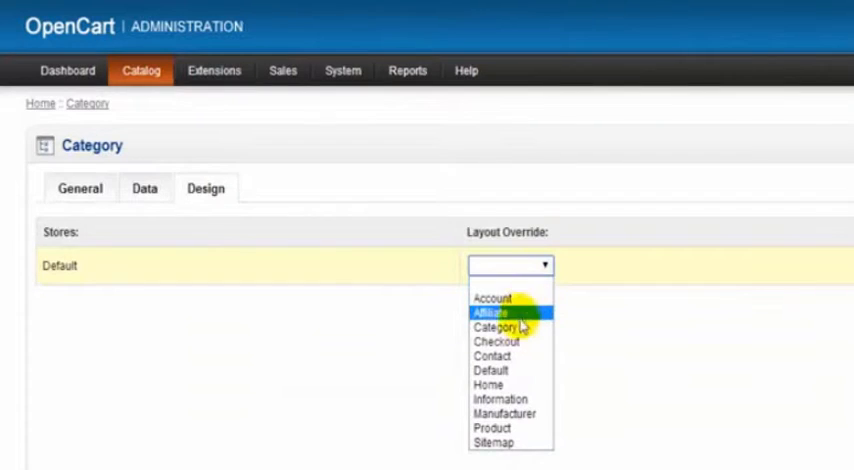
mouse_move(496, 328)
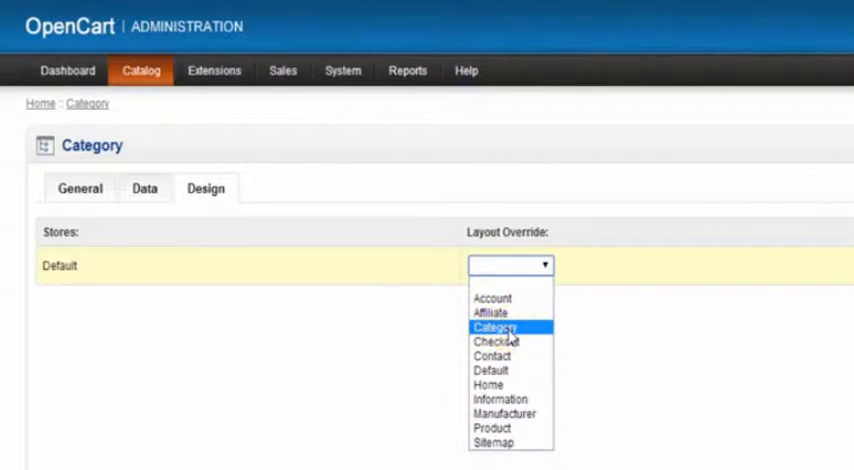
Step: Choose Category as the layout override for the Default store
left_click(492, 328)
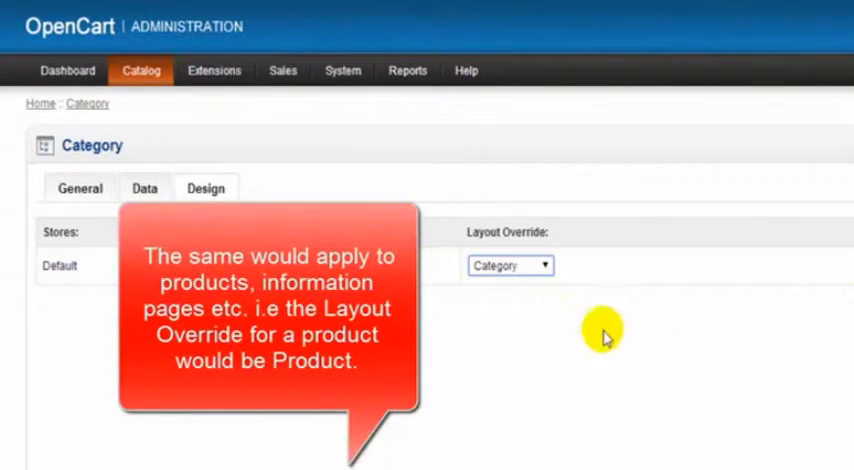
left_click(510, 264)
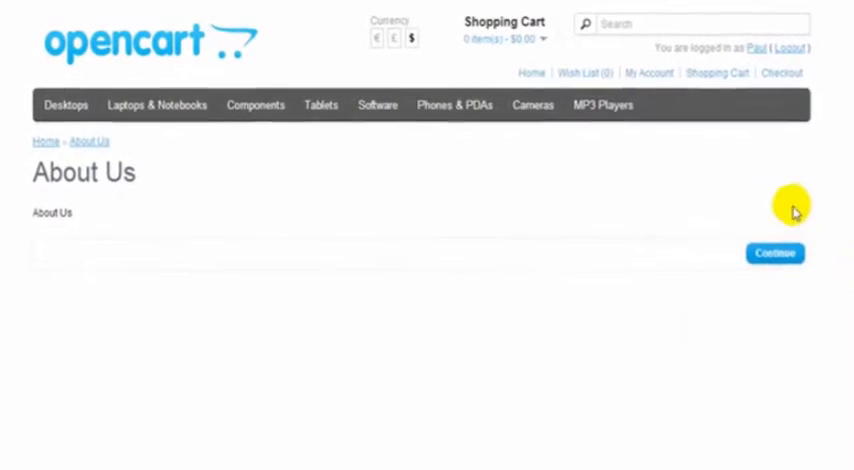
mouse_move(764, 438)
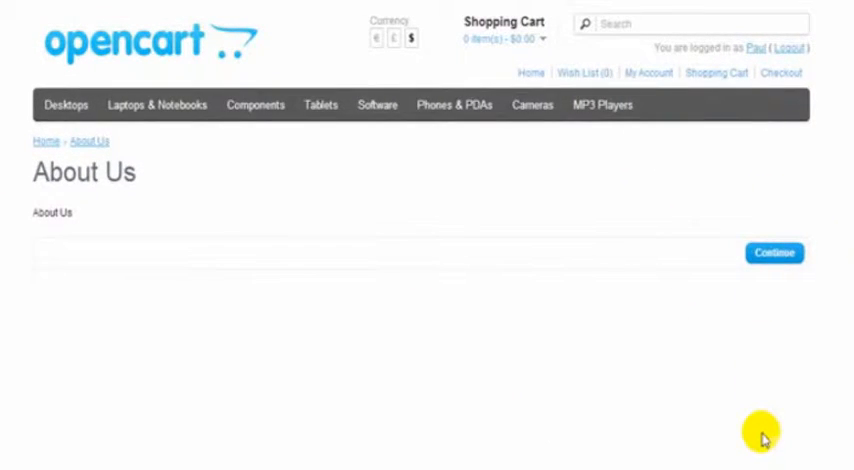
mouse_move(188, 384)
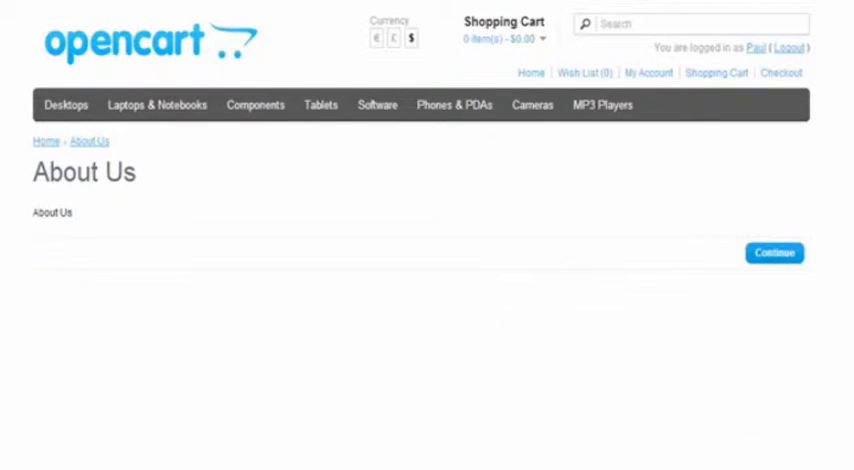
mouse_move(152, 360)
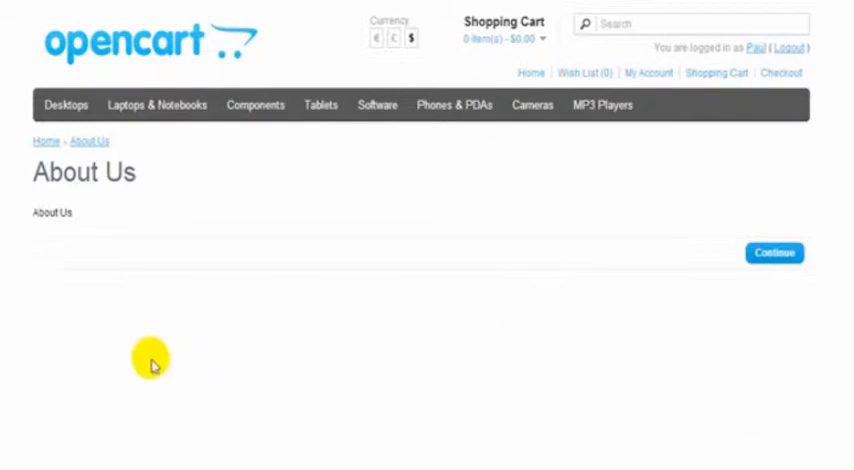
mouse_move(100, 190)
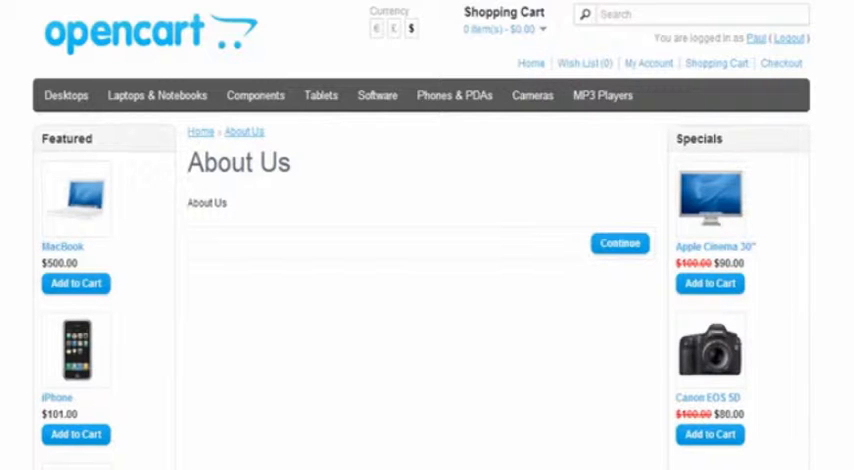
mouse_move(796, 338)
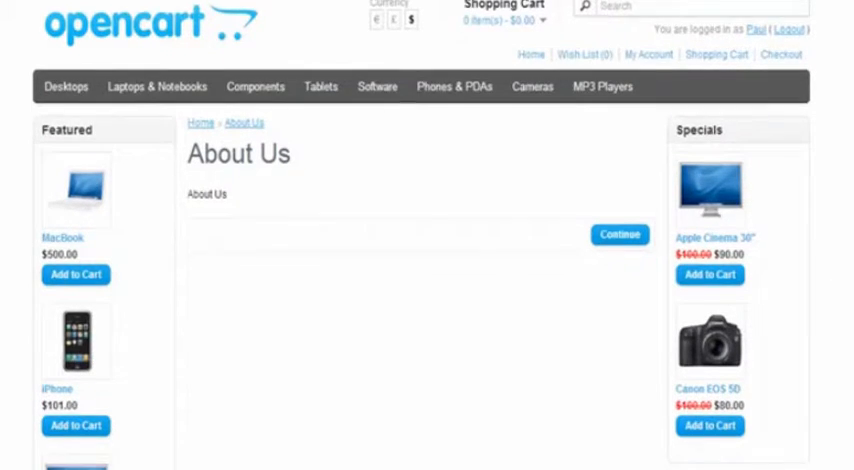
Step: Scroll the About Us page to see the Featured and Specials side columns
scroll("down", 3)
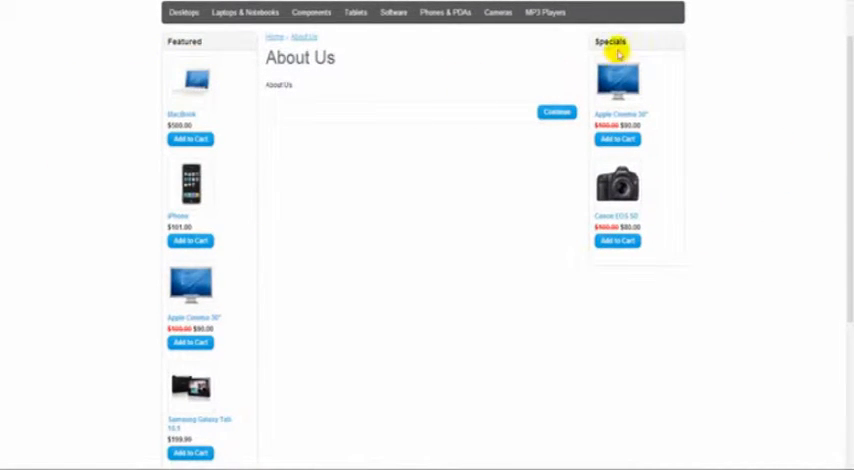
mouse_move(216, 152)
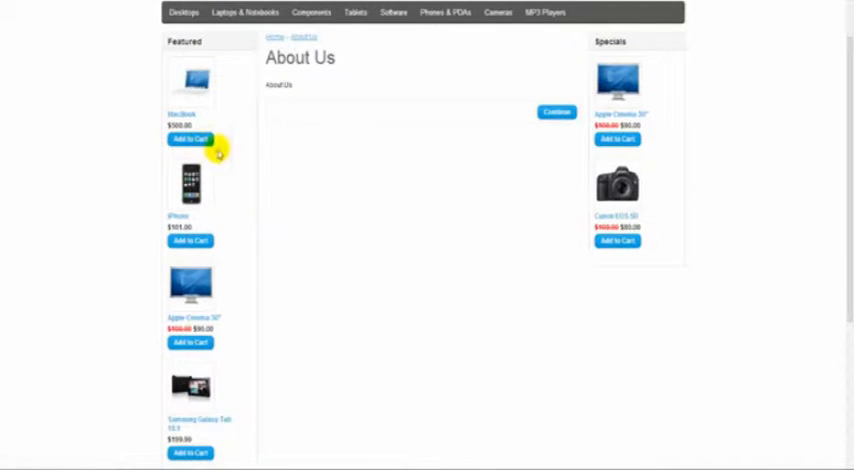
mouse_move(758, 148)
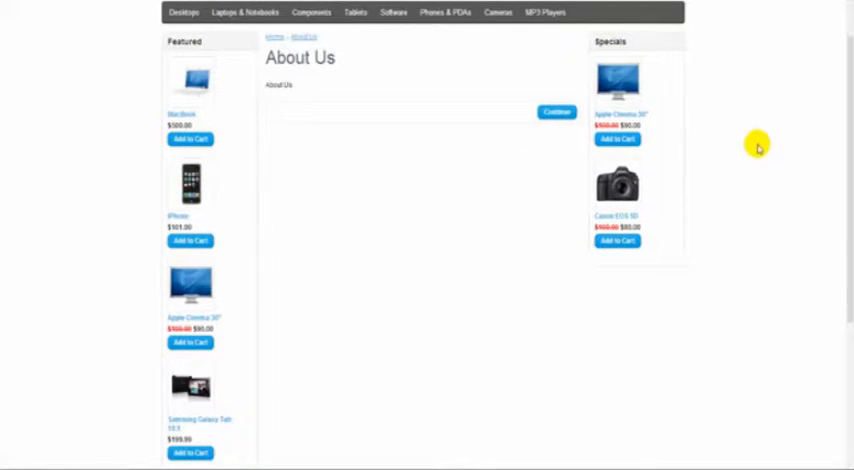
mouse_move(836, 152)
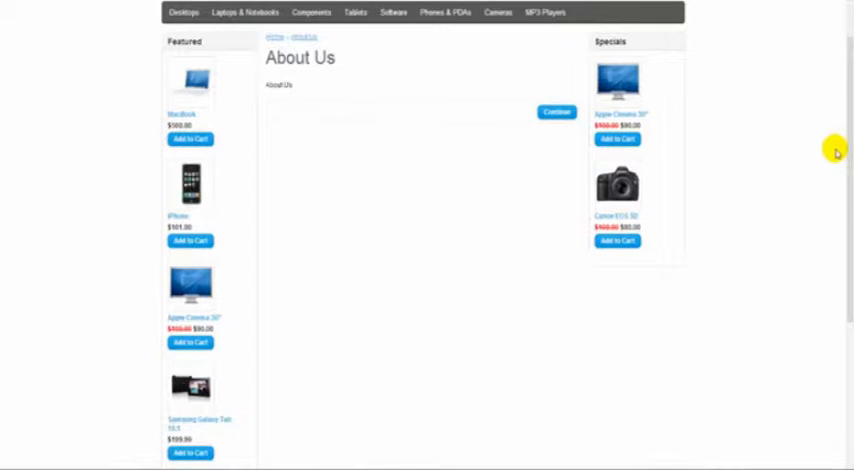
mouse_move(782, 124)
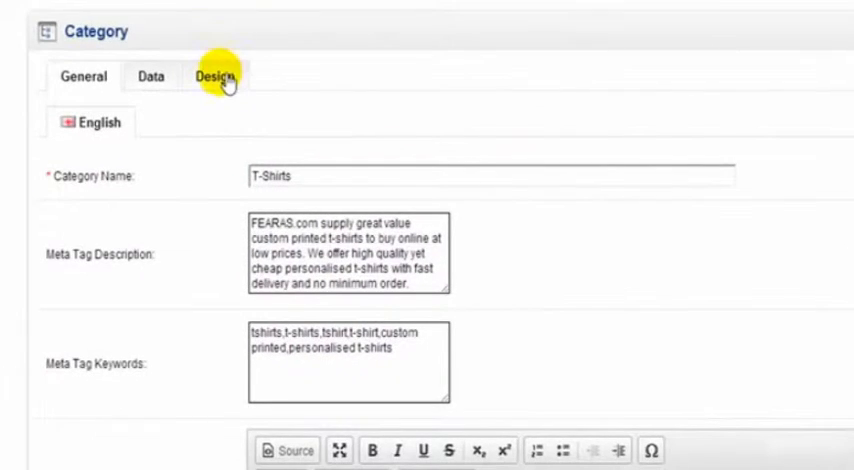
Step: Check the T-Shirts category's Design settings showing the Category layout override
left_click(214, 76)
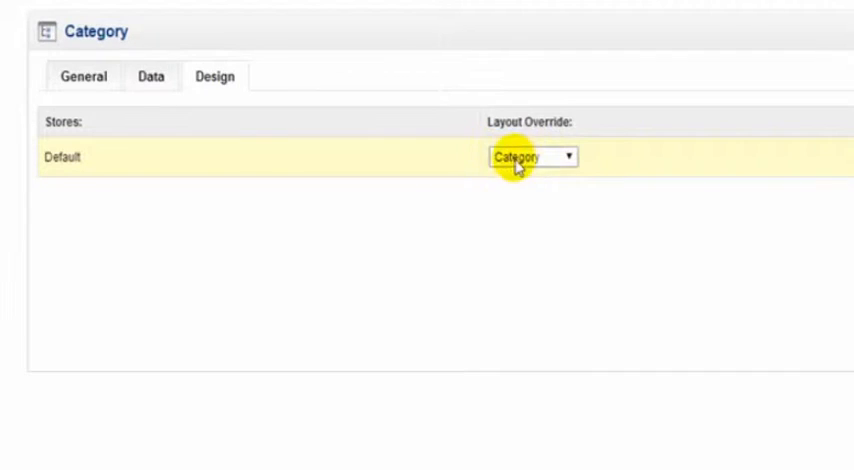
mouse_move(564, 164)
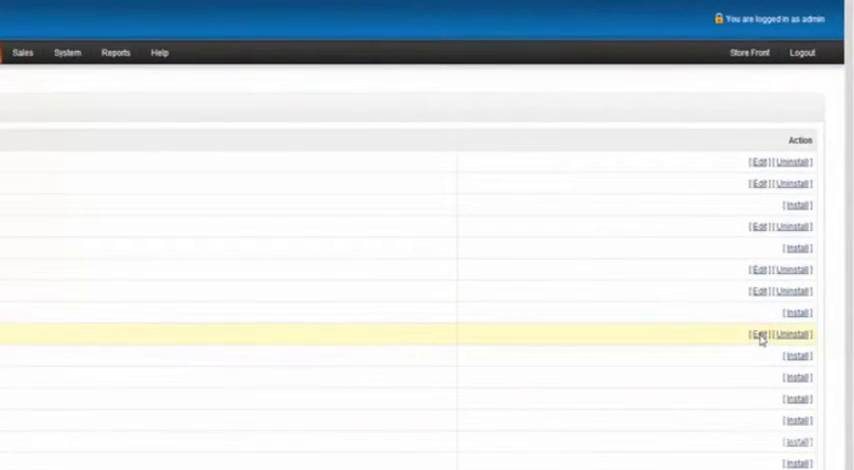
Step: Edit the Featured module from the Modules list
left_click(758, 334)
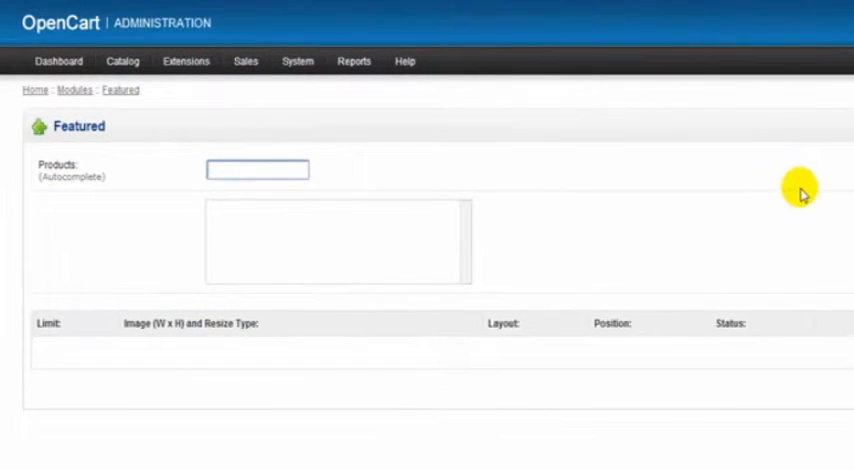
mouse_move(258, 272)
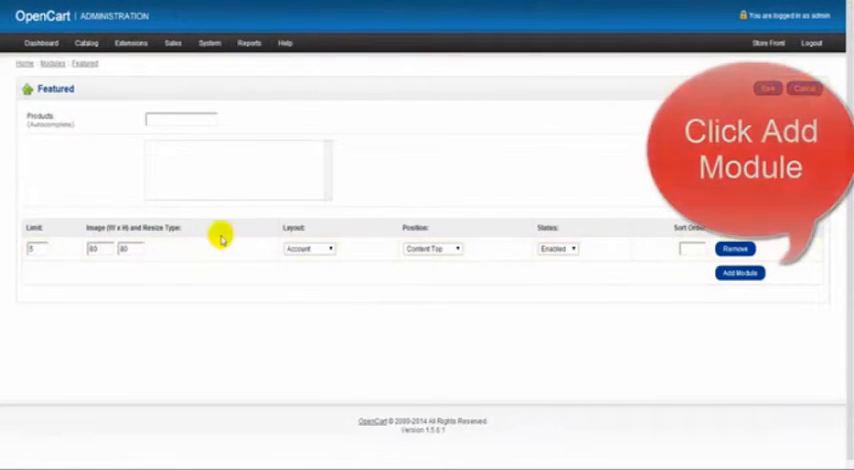
mouse_move(196, 192)
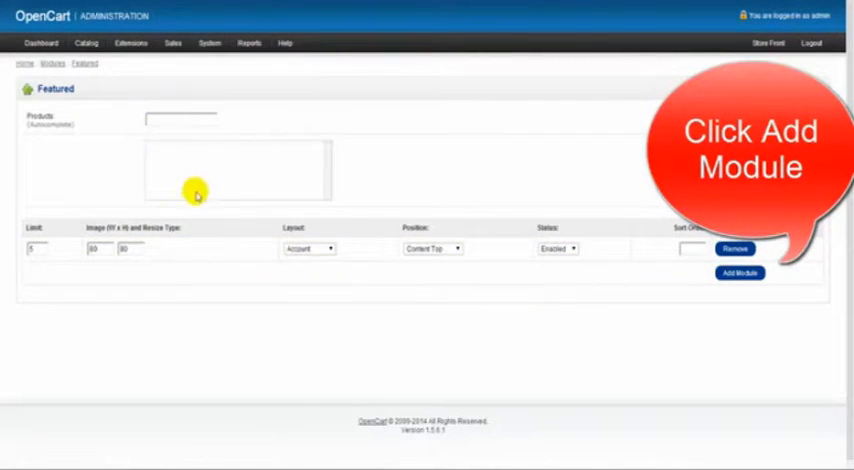
mouse_move(178, 118)
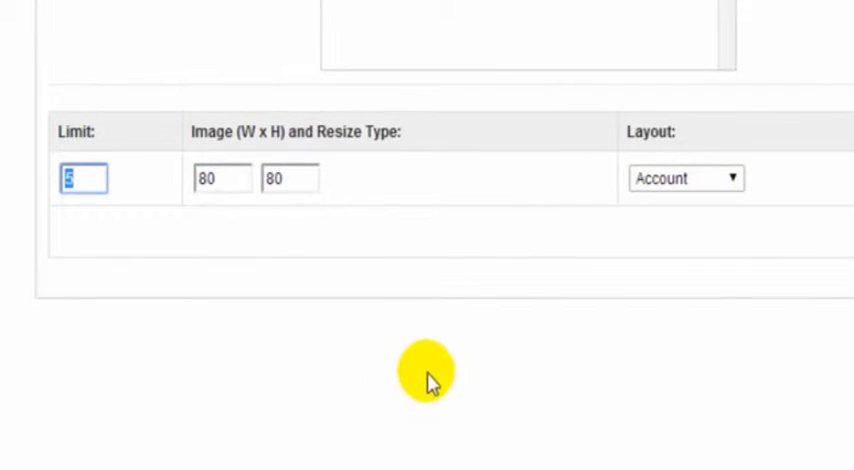
mouse_move(242, 302)
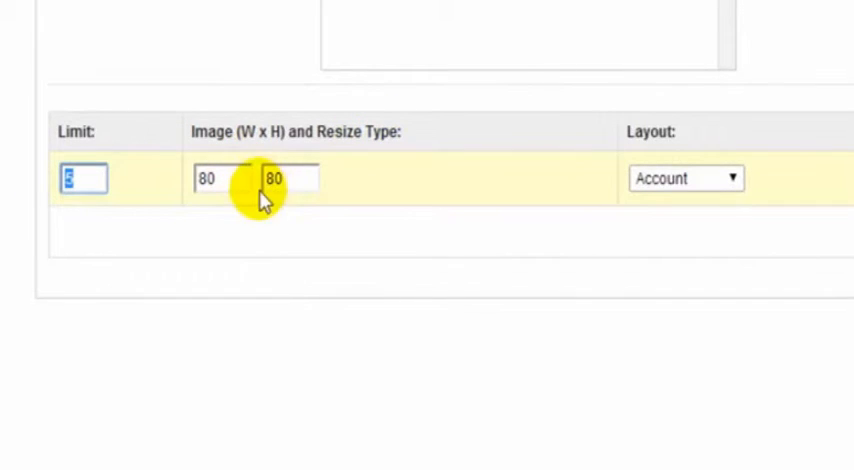
mouse_move(388, 354)
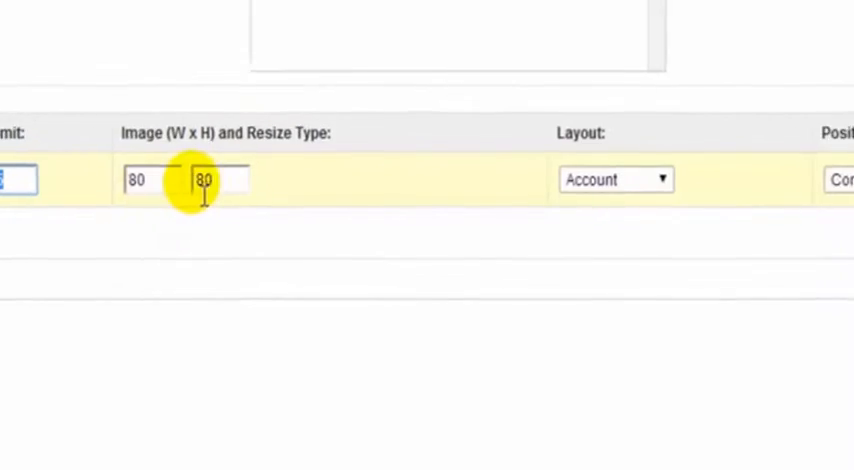
Step: Assign the Featured module to the Category layout at Content Bottom, enabled, and save it
scroll("right", 3)
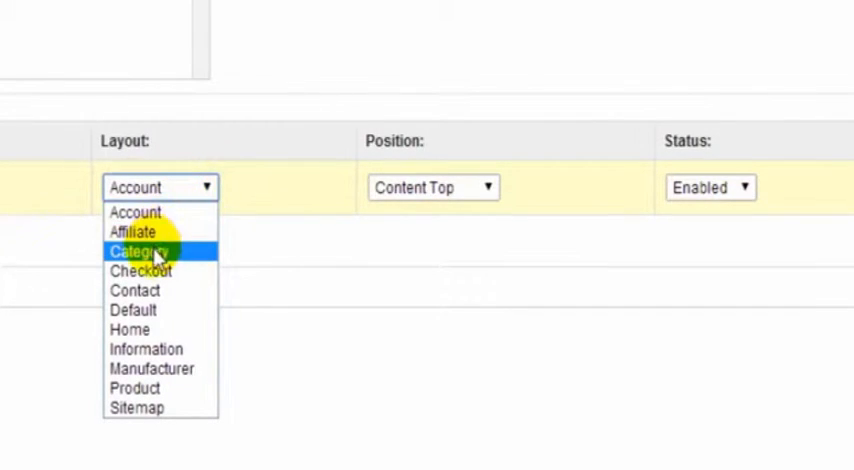
left_click(140, 250)
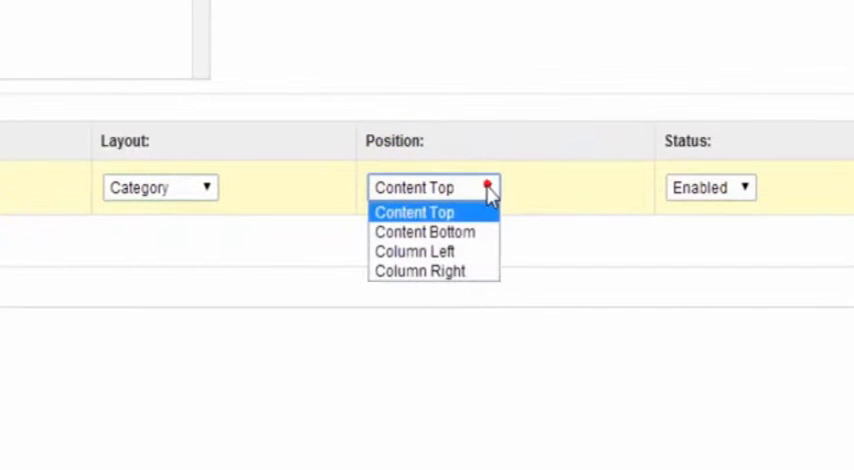
mouse_move(480, 218)
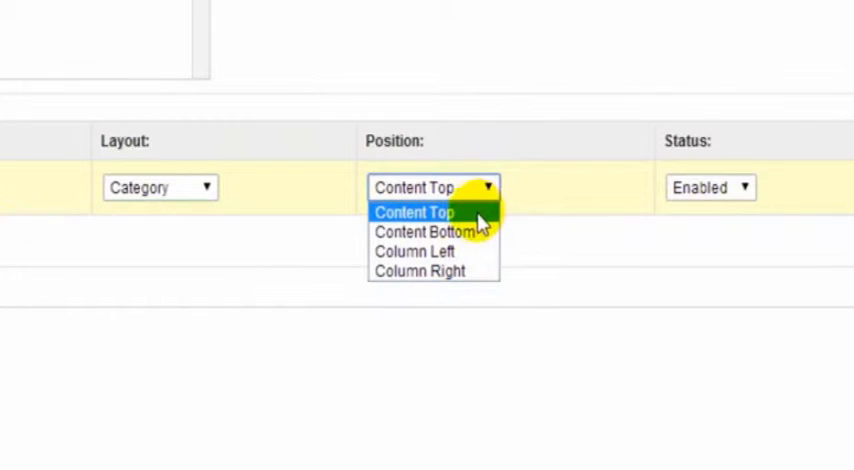
left_click(414, 232)
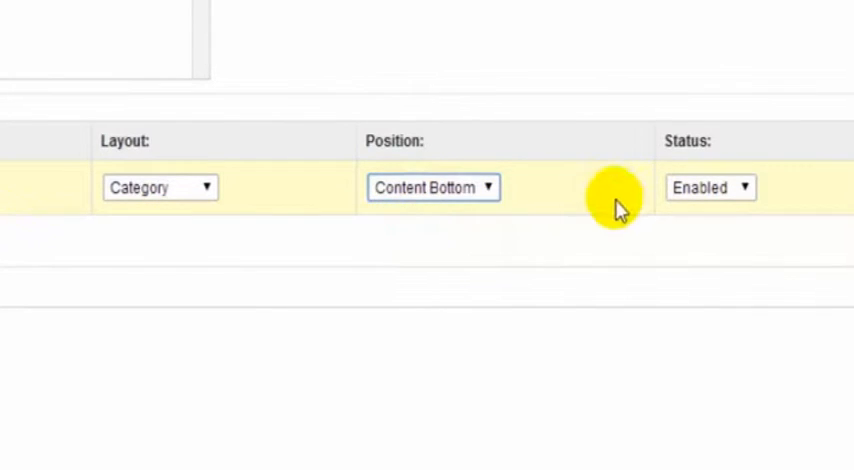
left_click(708, 188)
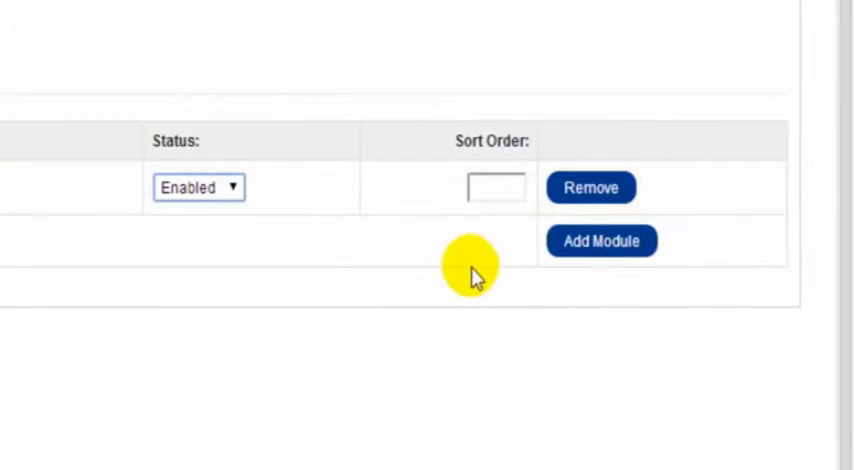
mouse_move(488, 270)
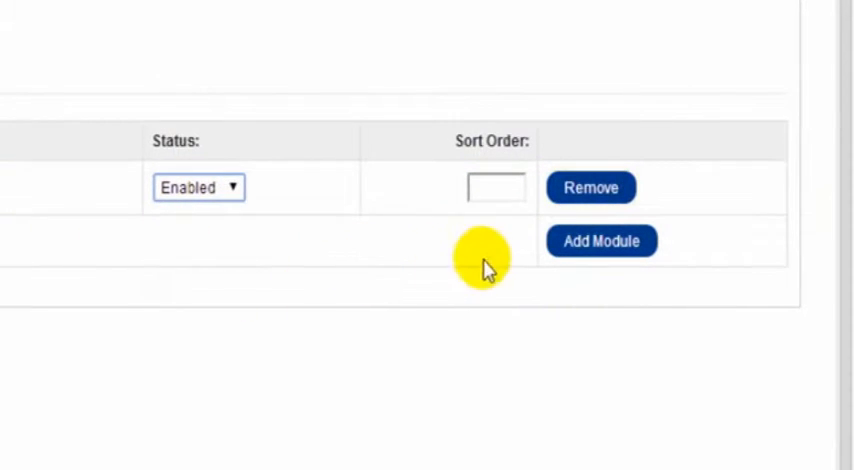
left_click(496, 188)
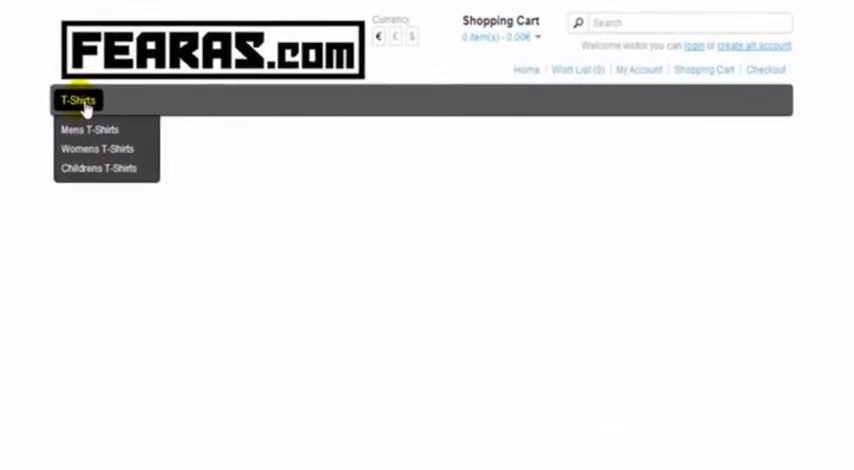
Step: View the T-Shirts category page with the Featured box below Refine Search
left_click(76, 100)
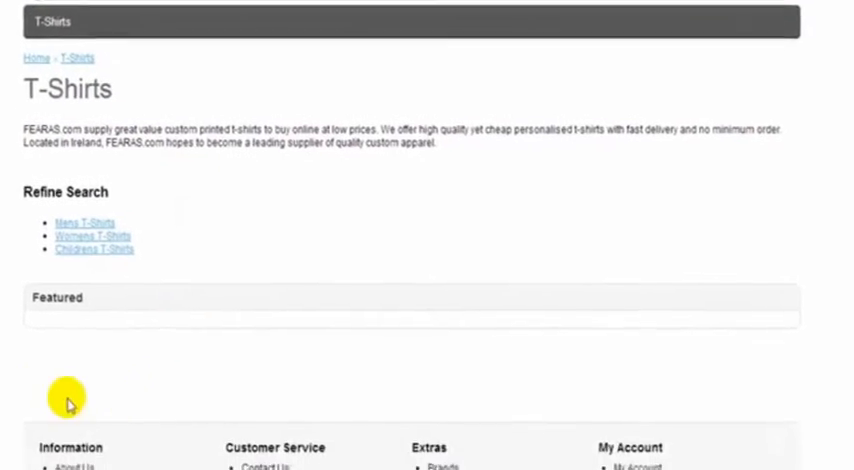
scroll("down", 3)
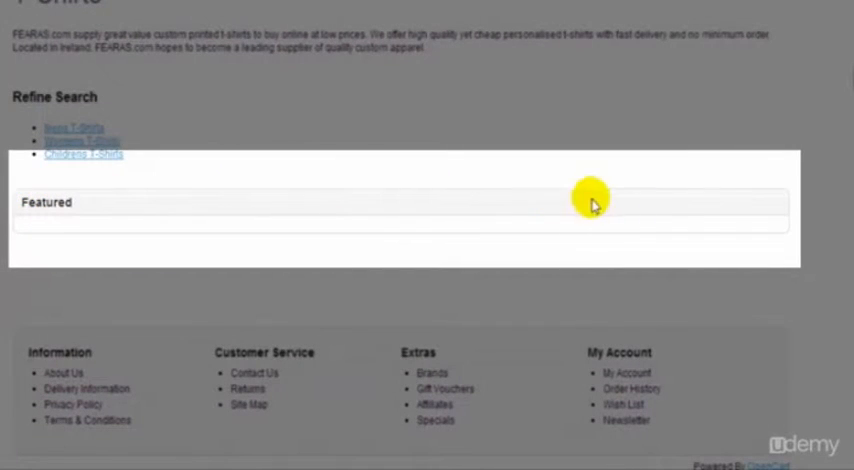
mouse_move(36, 228)
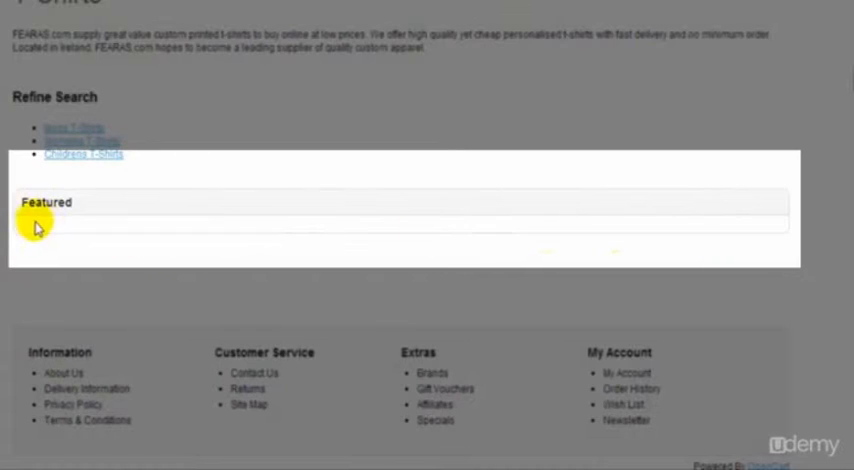
mouse_move(210, 222)
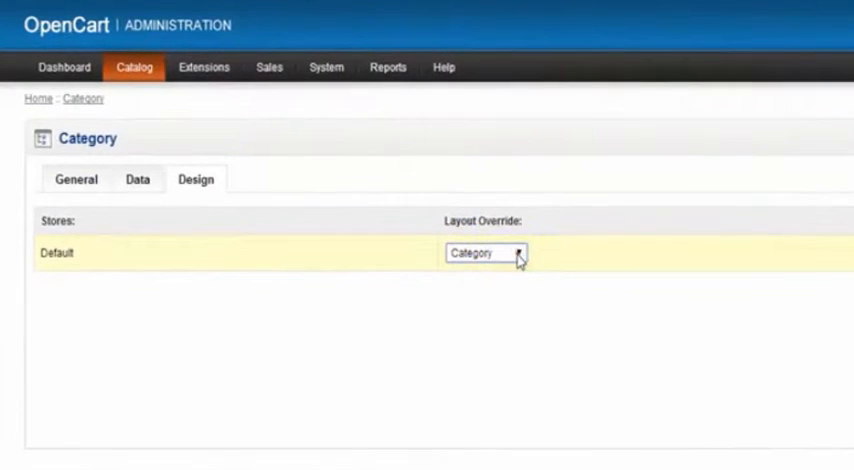
mouse_move(476, 320)
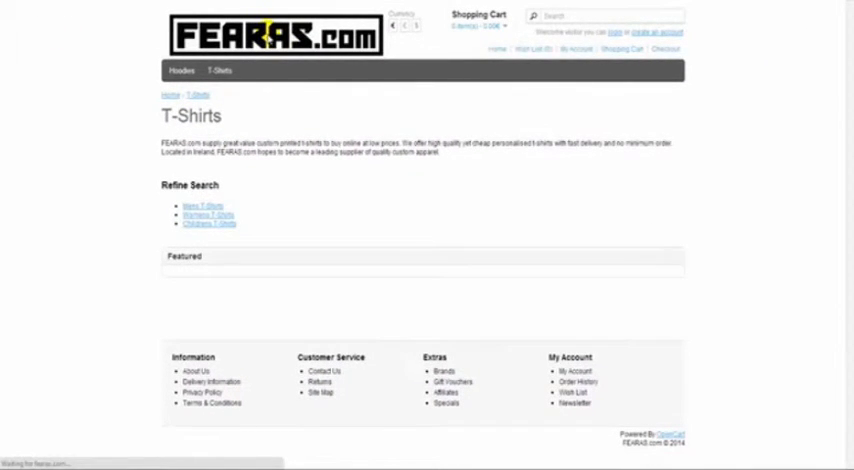
Step: Return to the store administration after rechecking the T-Shirts page
left_click(158, 76)
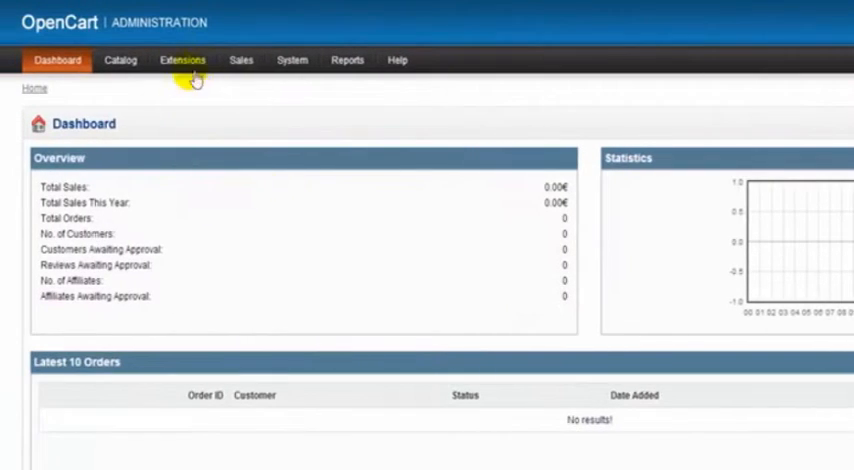
Step: Go to Extensions > Modules to reach the installed modules list
left_click(184, 60)
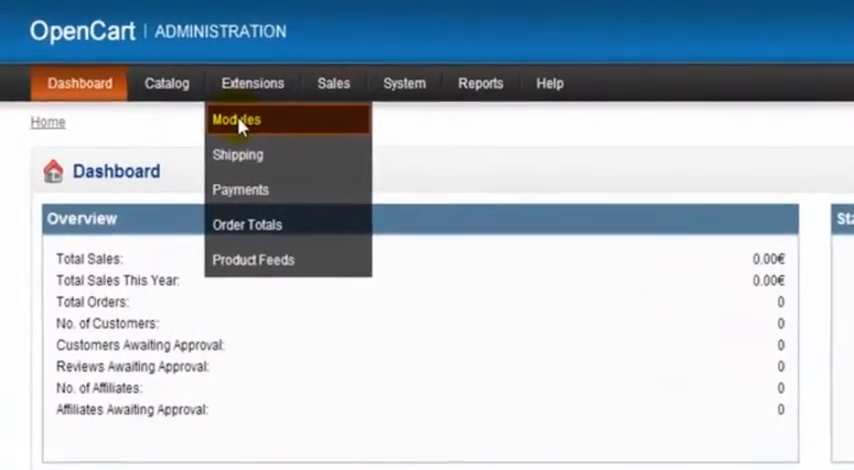
left_click(236, 118)
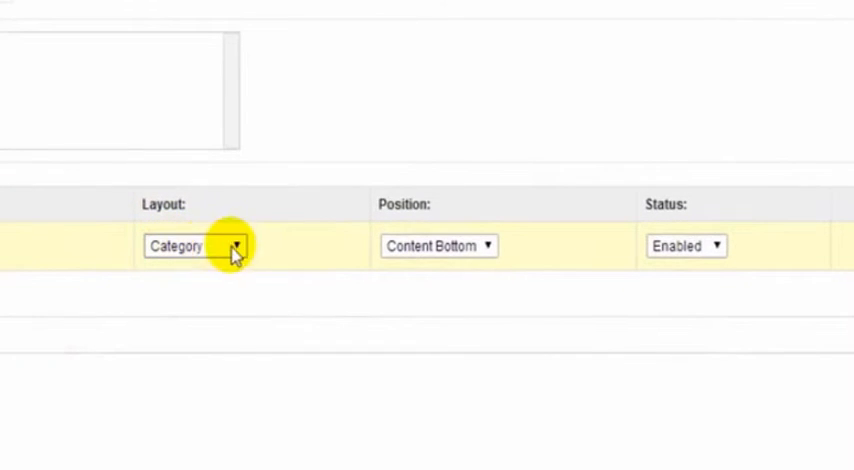
mouse_move(490, 258)
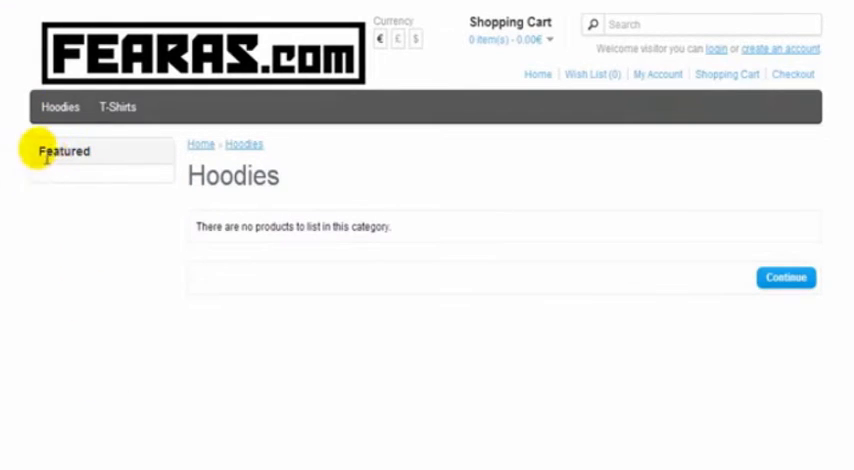
Step: Visit the storefront T-Shirts category page, now showing the Featured box in the left column
left_click(118, 108)
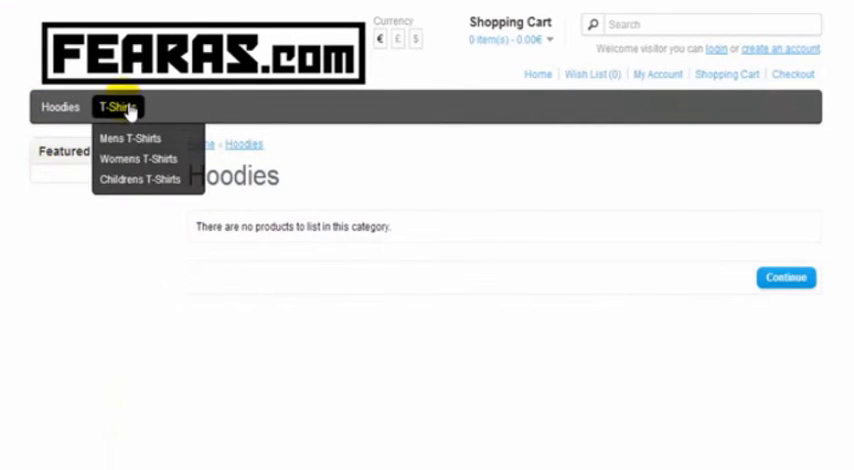
left_click(118, 108)
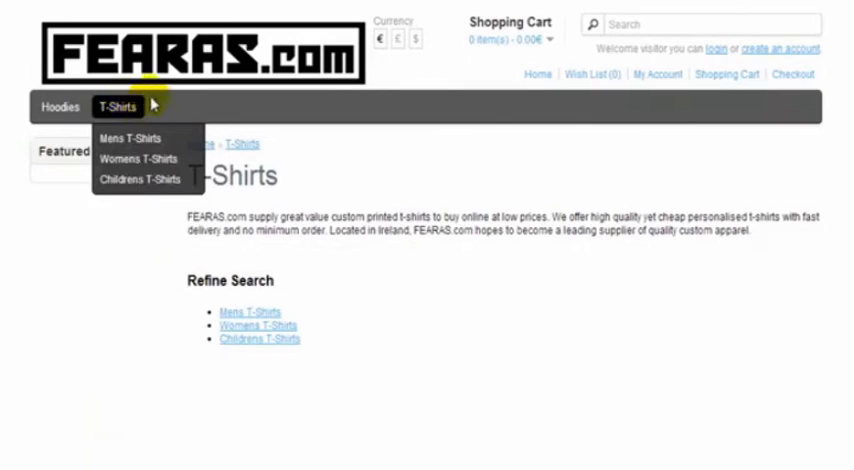
mouse_move(108, 412)
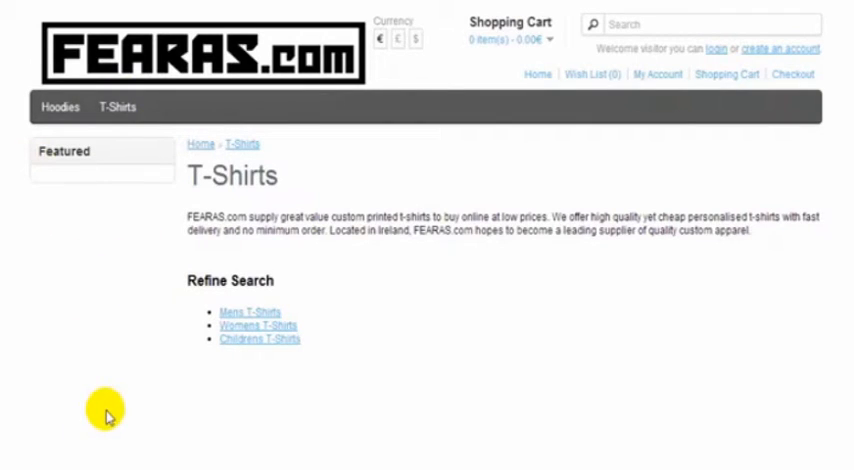